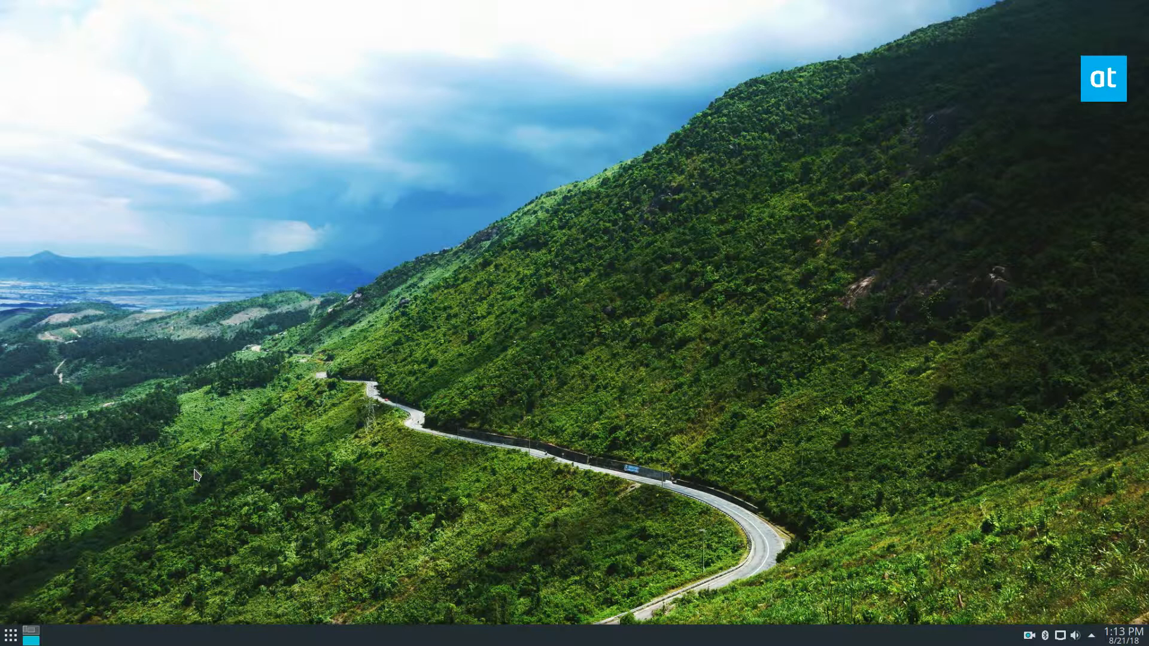
Start Konsole from the KDE application launcher to get an empty bash prompt
click(7, 634)
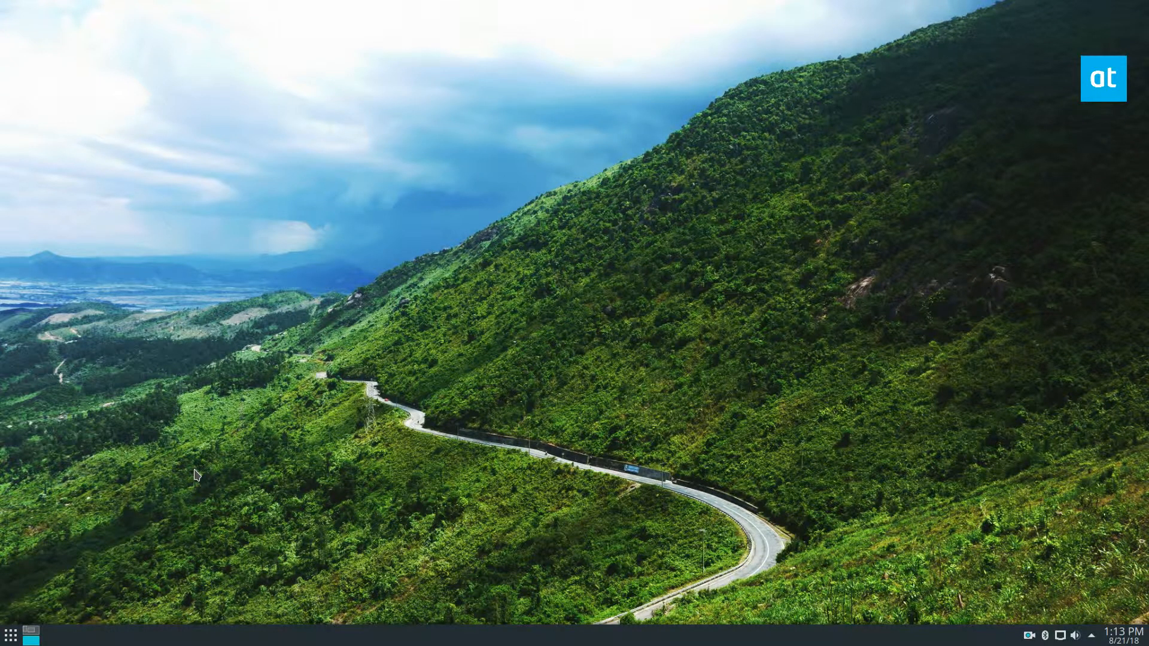
click(9, 633)
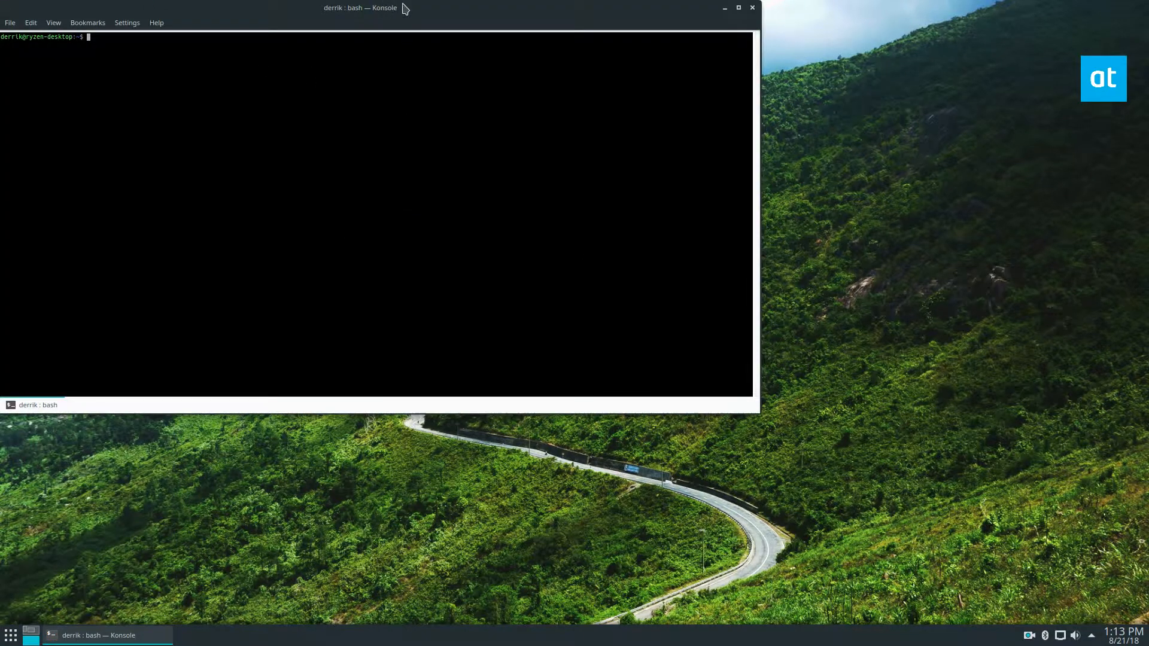
Move the terminal aside and scroll the AddictiveTips Darktable article down to the Ubuntu PPA section
drag(360, 9, 610, 109)
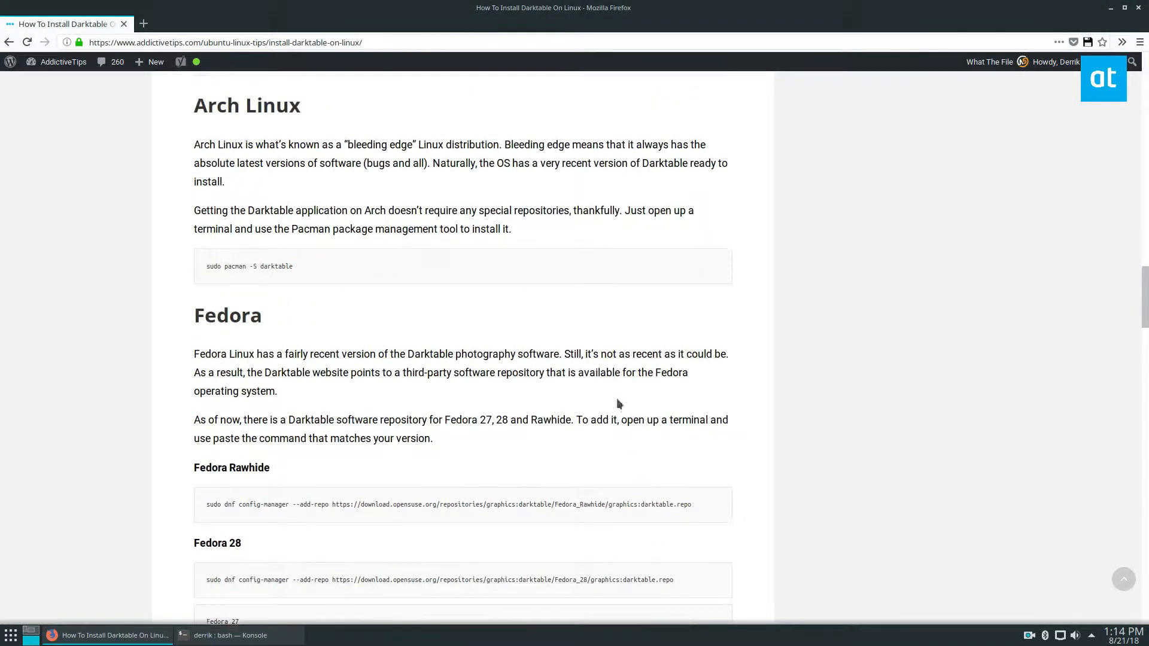
scroll(down, 3)
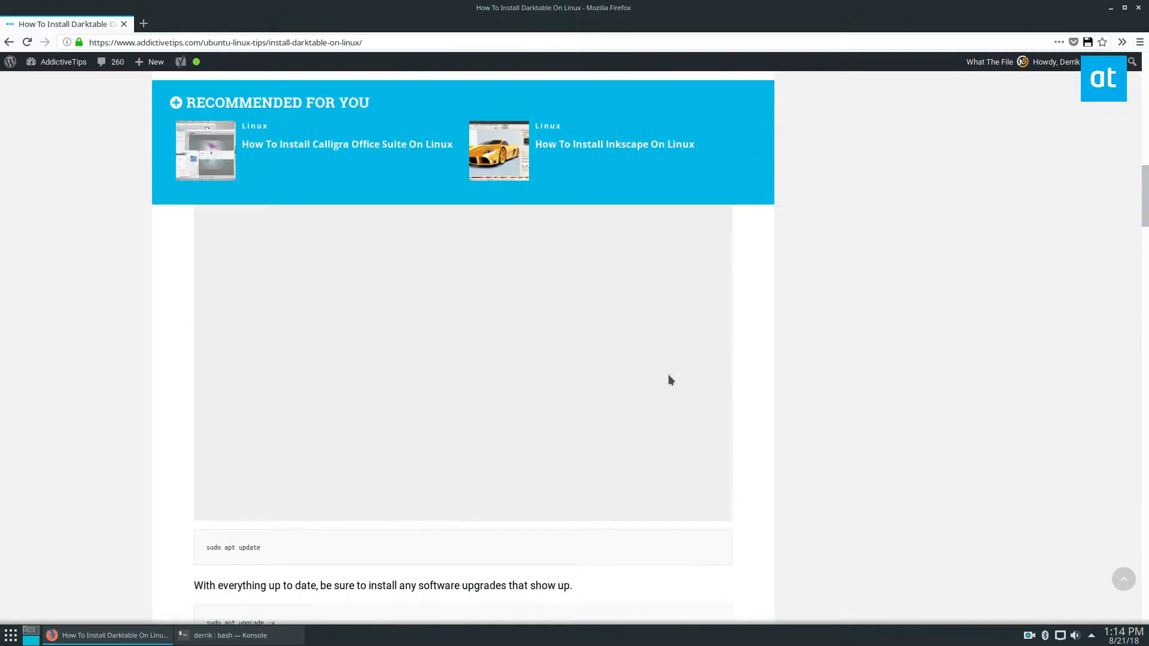
scroll(up, 3)
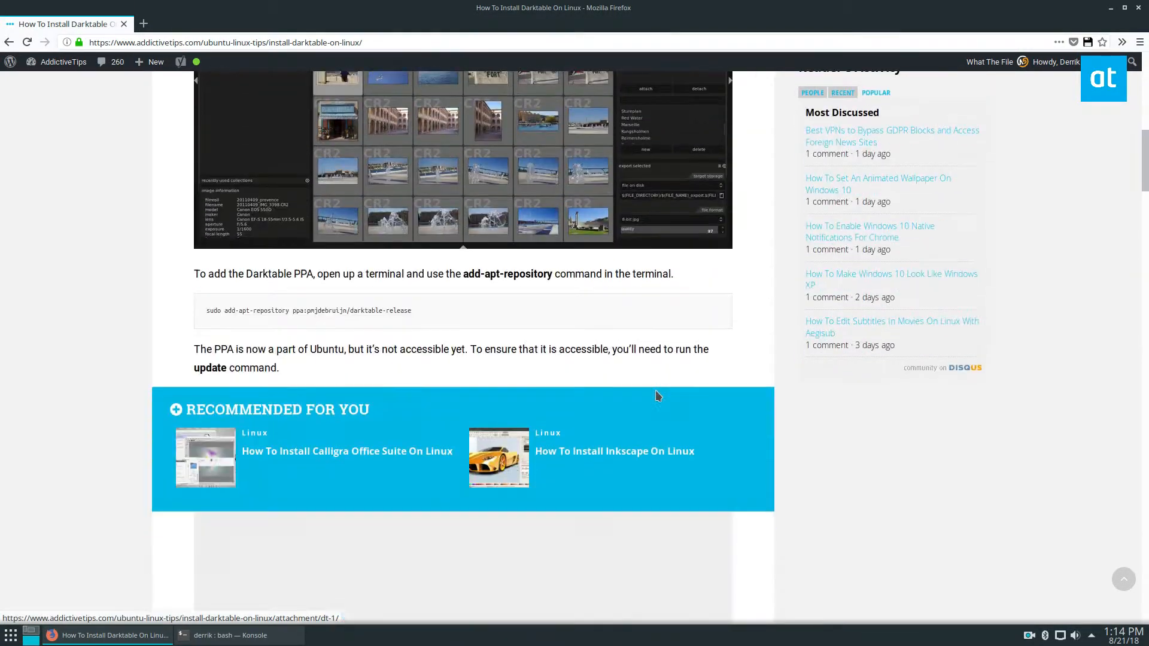
scroll(down, 3)
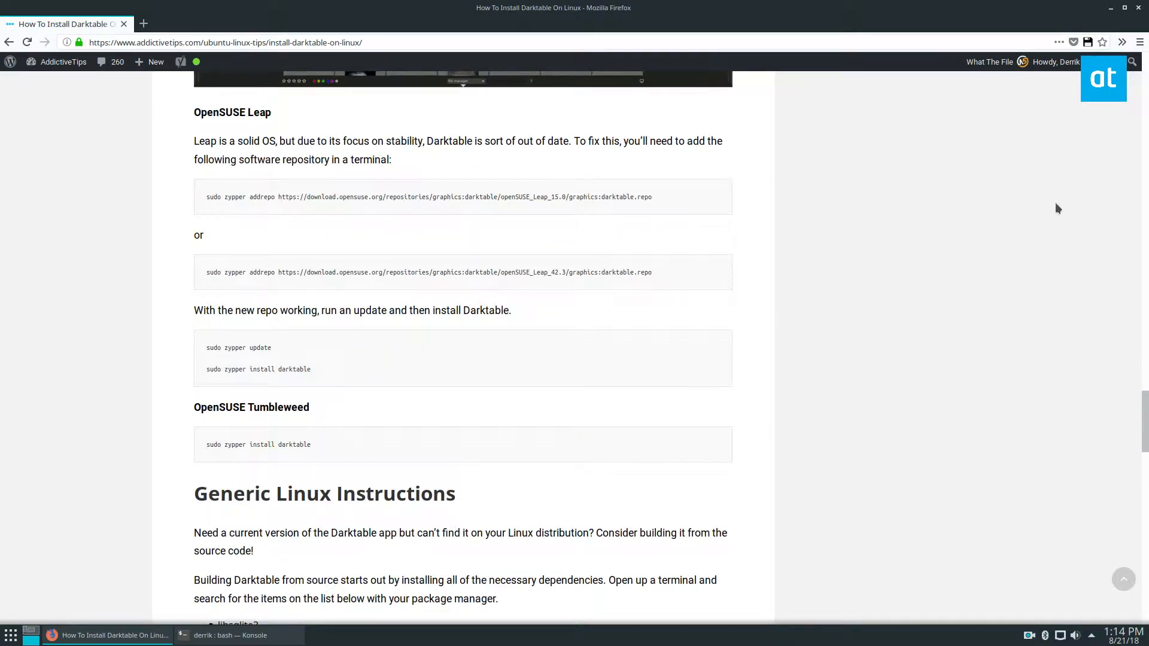
scroll(down, 3)
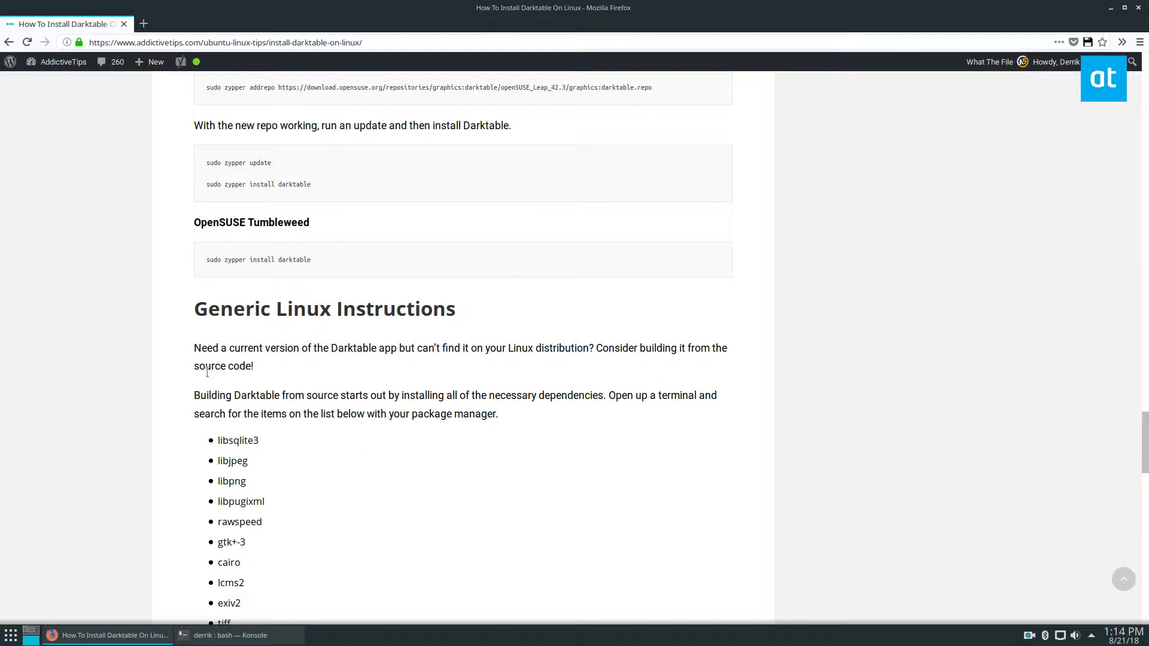
scroll(down, 3)
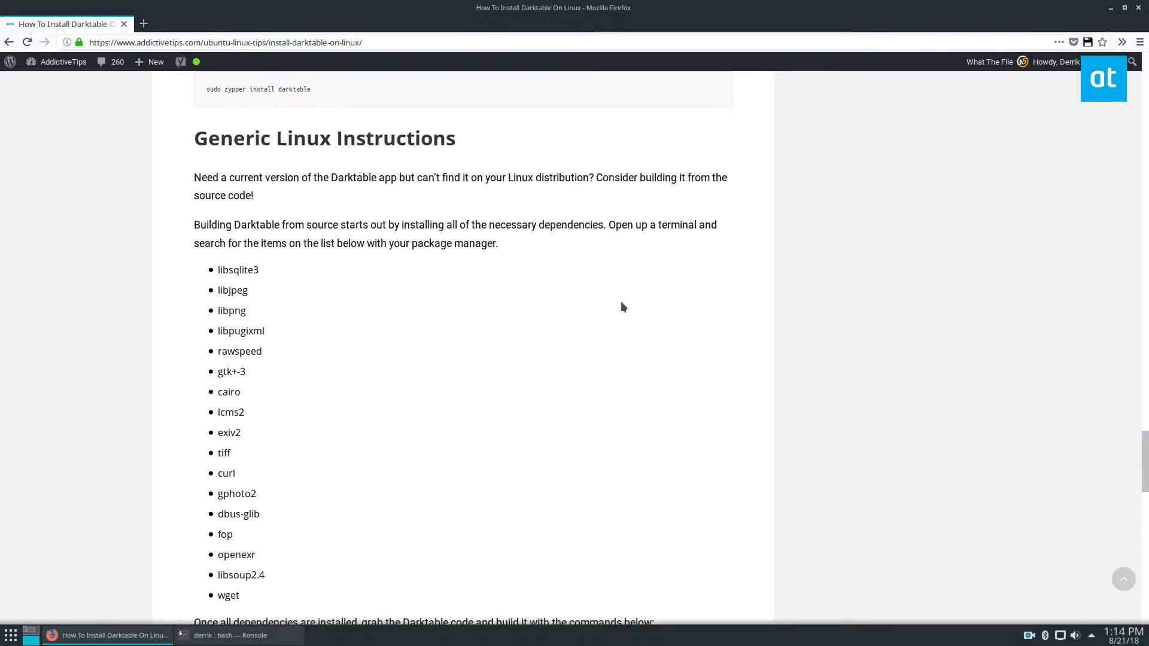
mouse_move(562, 314)
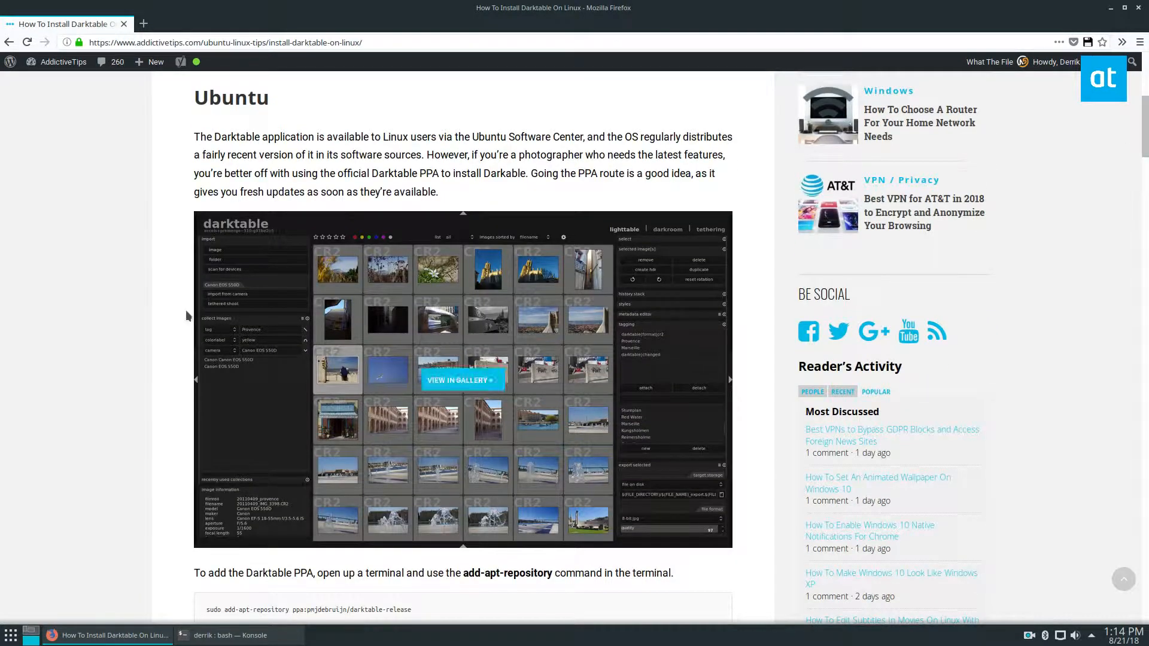
Search the launcher for 'darktable' and view the darktable 2.4.2-1 package details in Discover
click(226, 635)
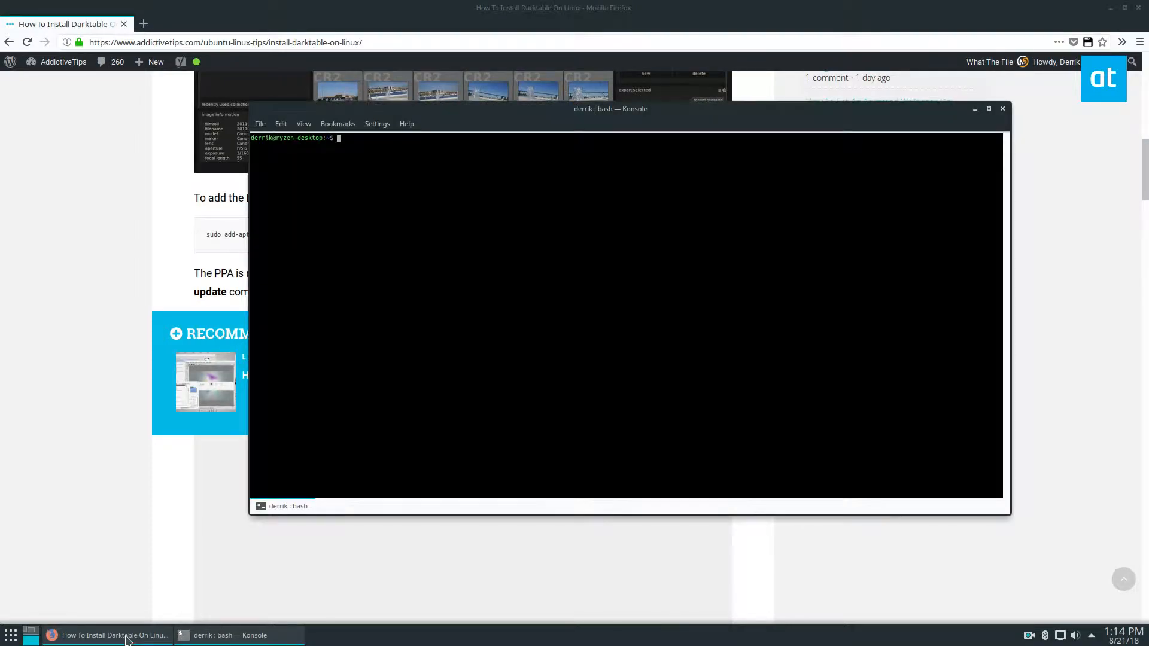
click(7, 634)
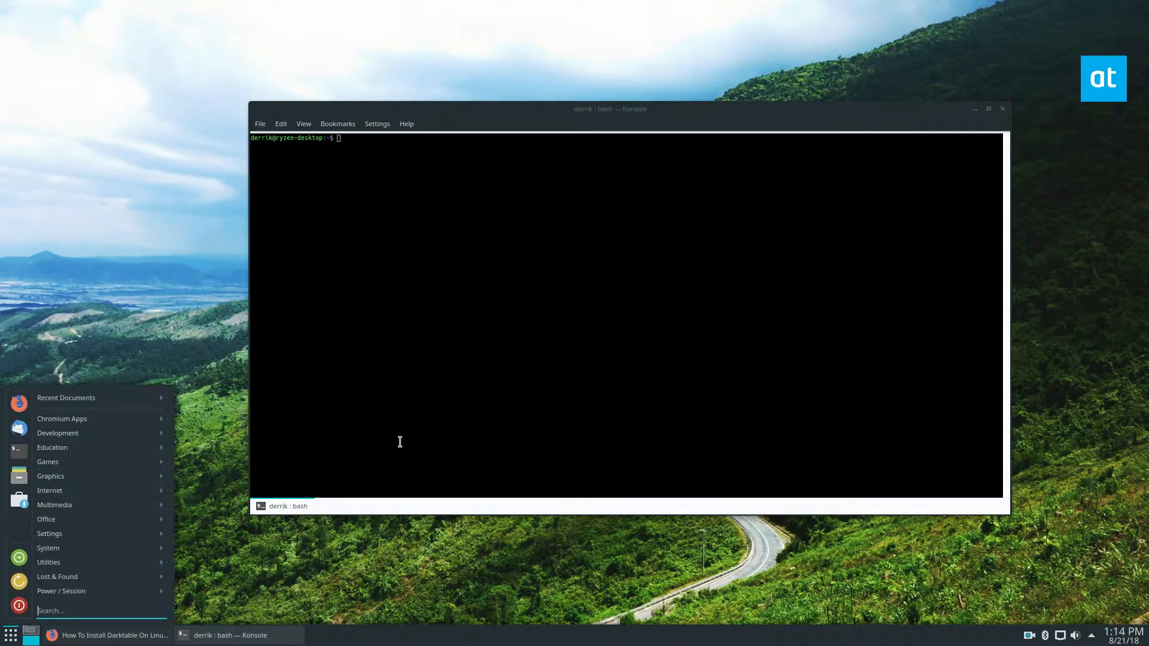
text(d)
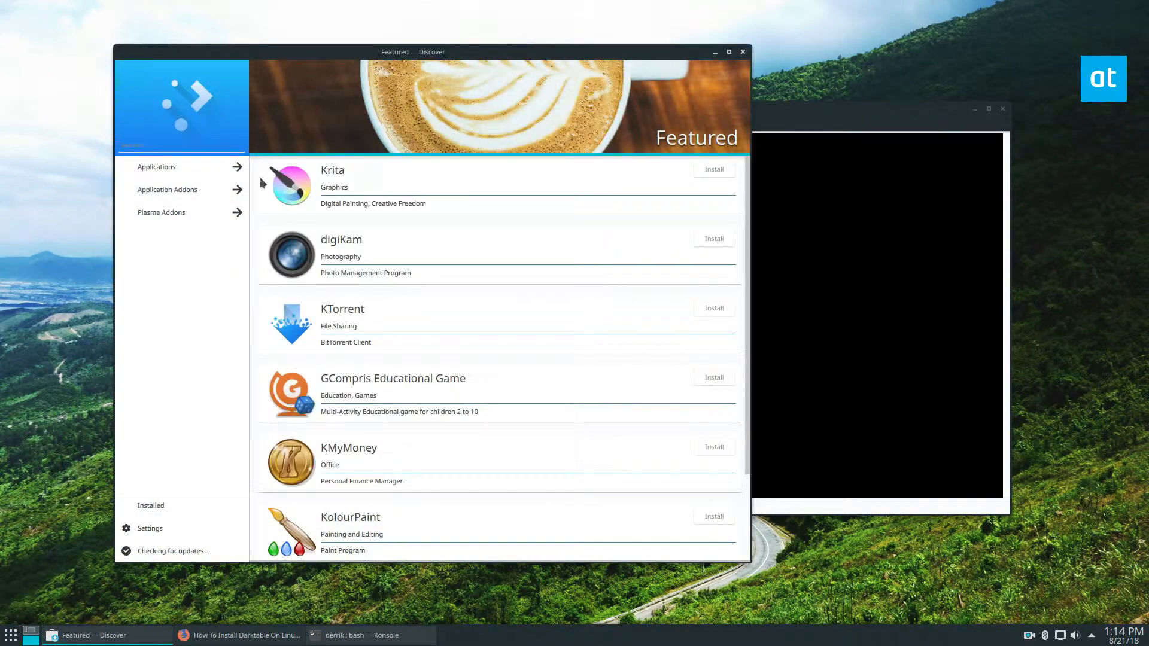
text(dar ktable)
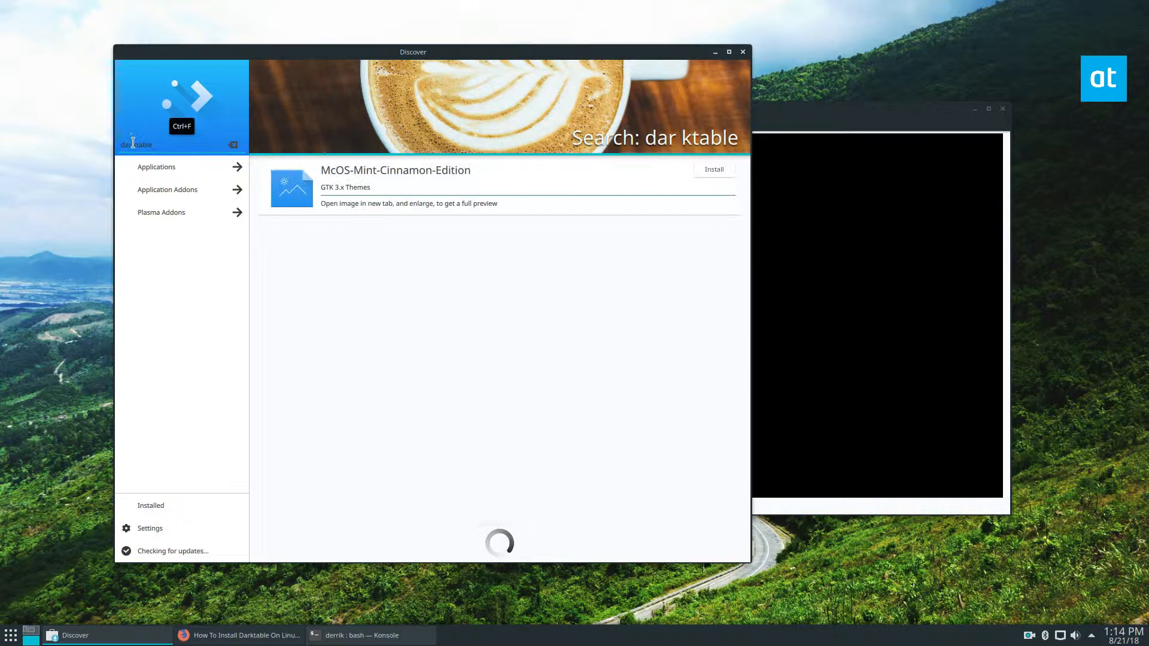
text(darktable)
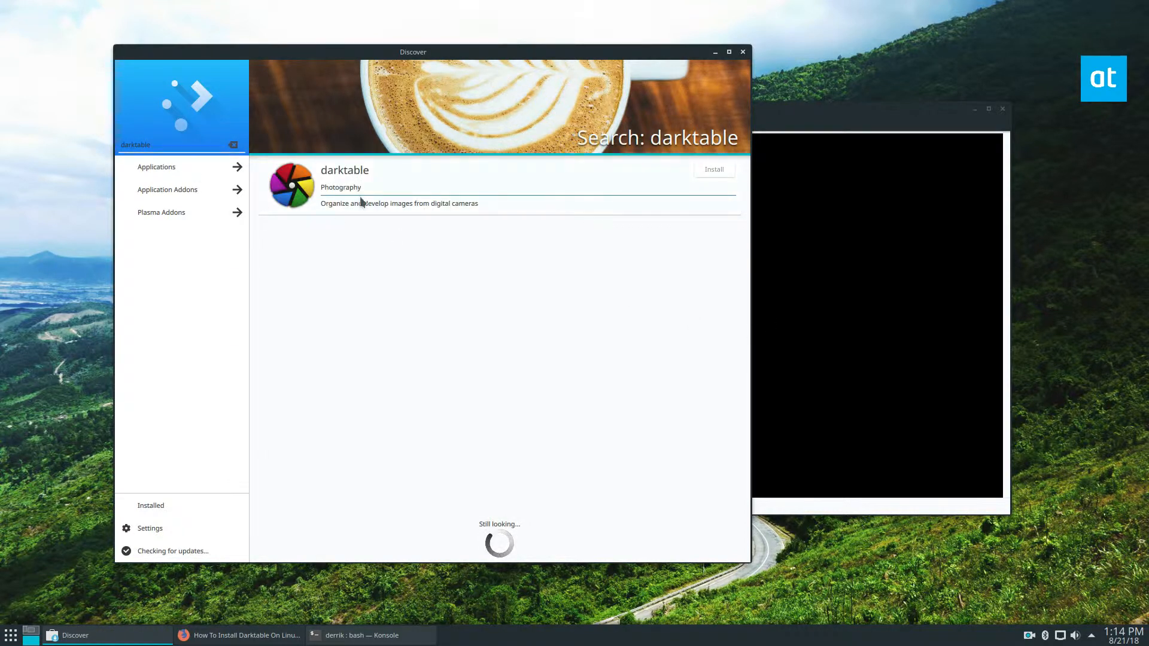
click(368, 180)
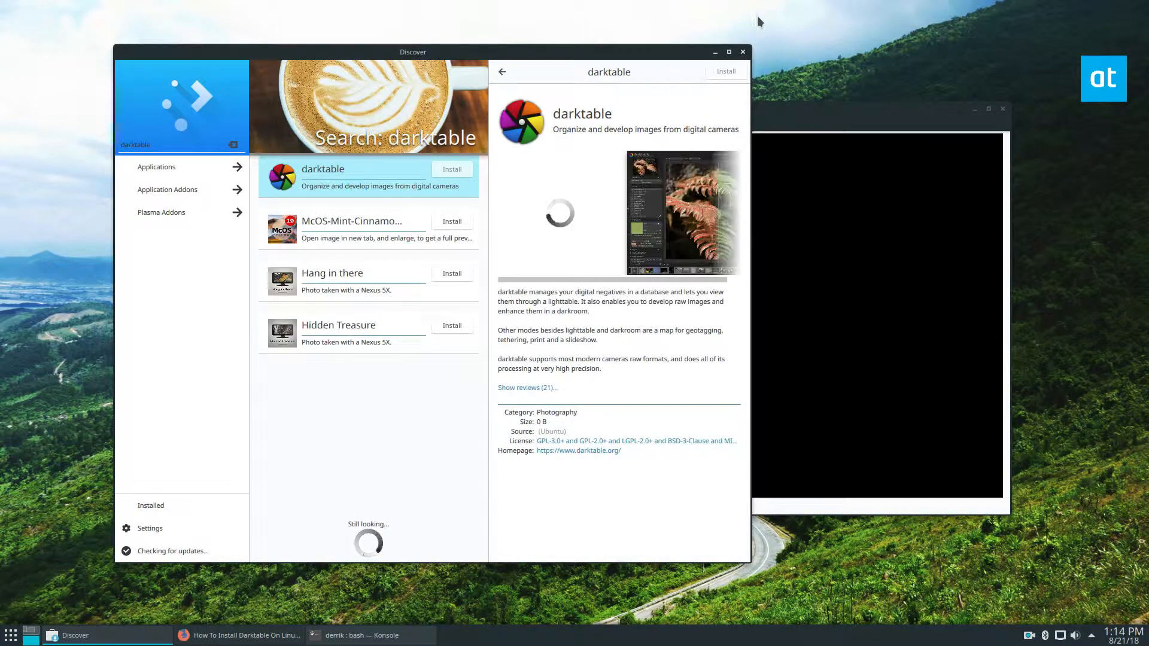
drag(413, 51, 336, 49)
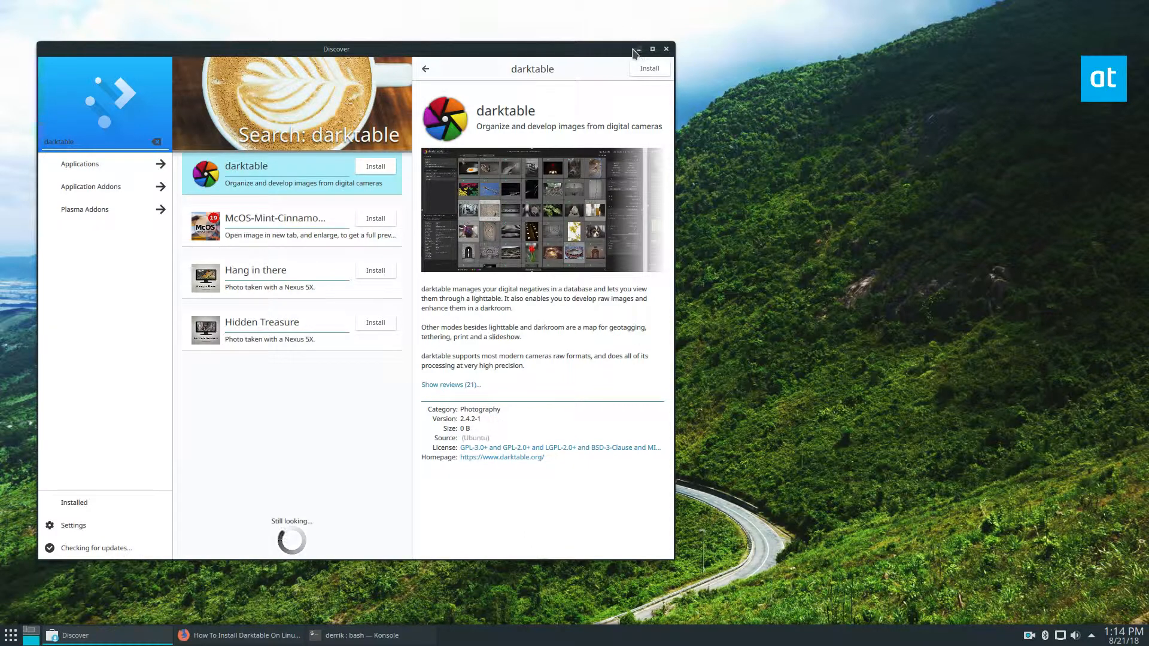
mouse_move(666, 48)
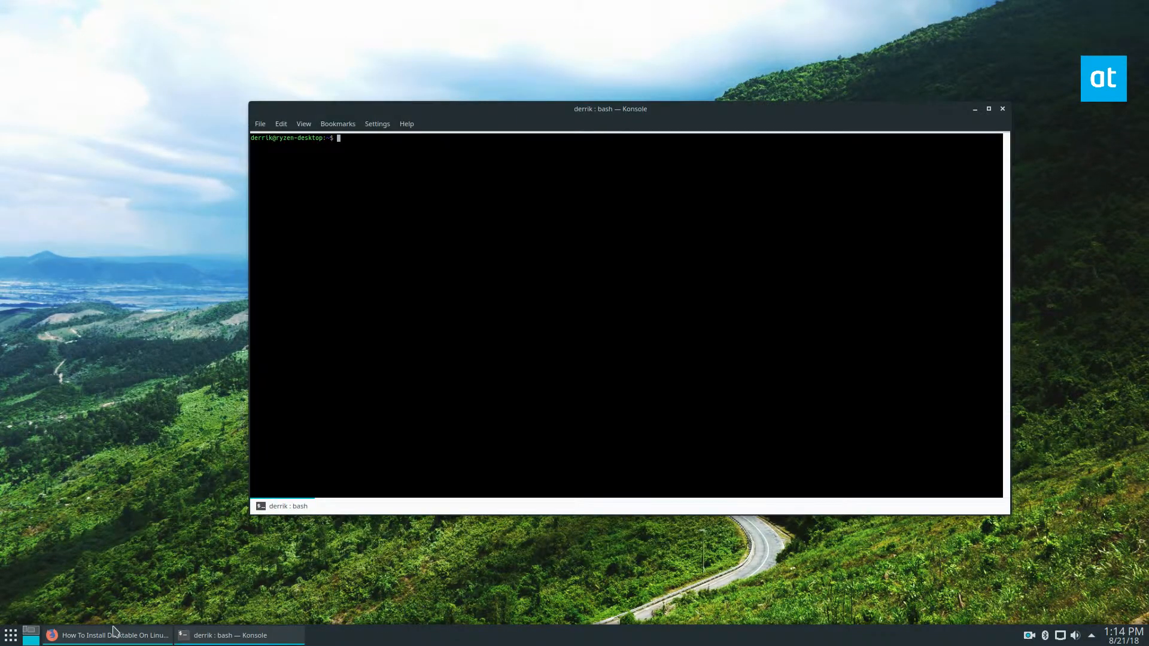
Run 'sudo add-apt-repository ppa:pmjdebruijn/darktable-release' in Konsole and let the package lists refresh
click(114, 635)
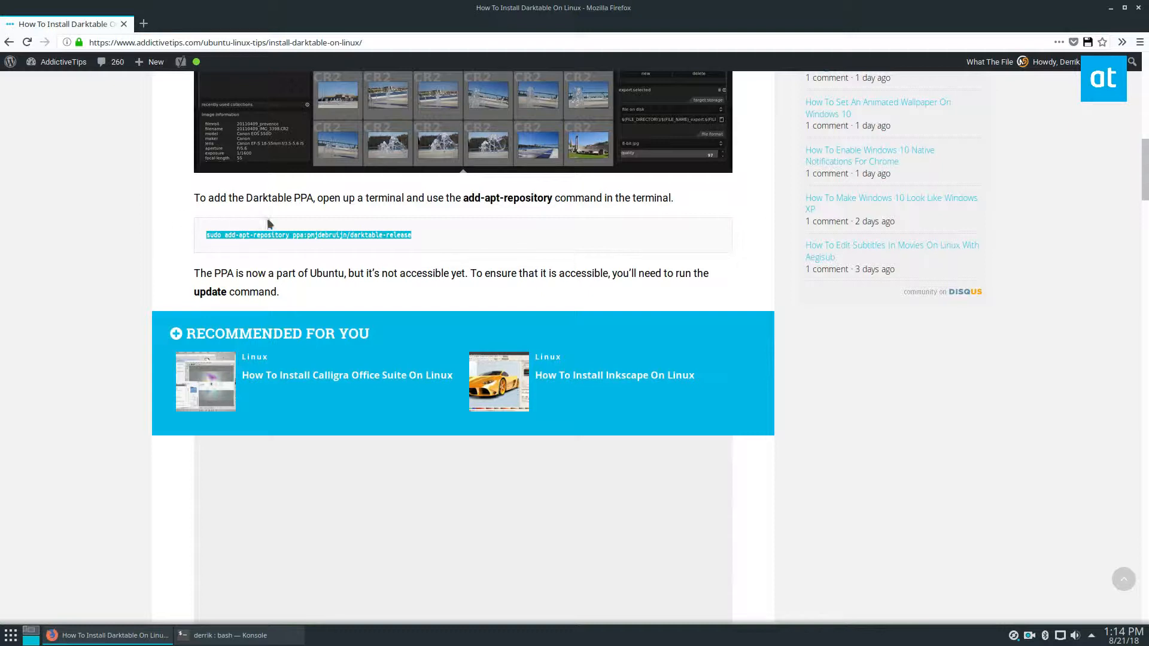
click(229, 635)
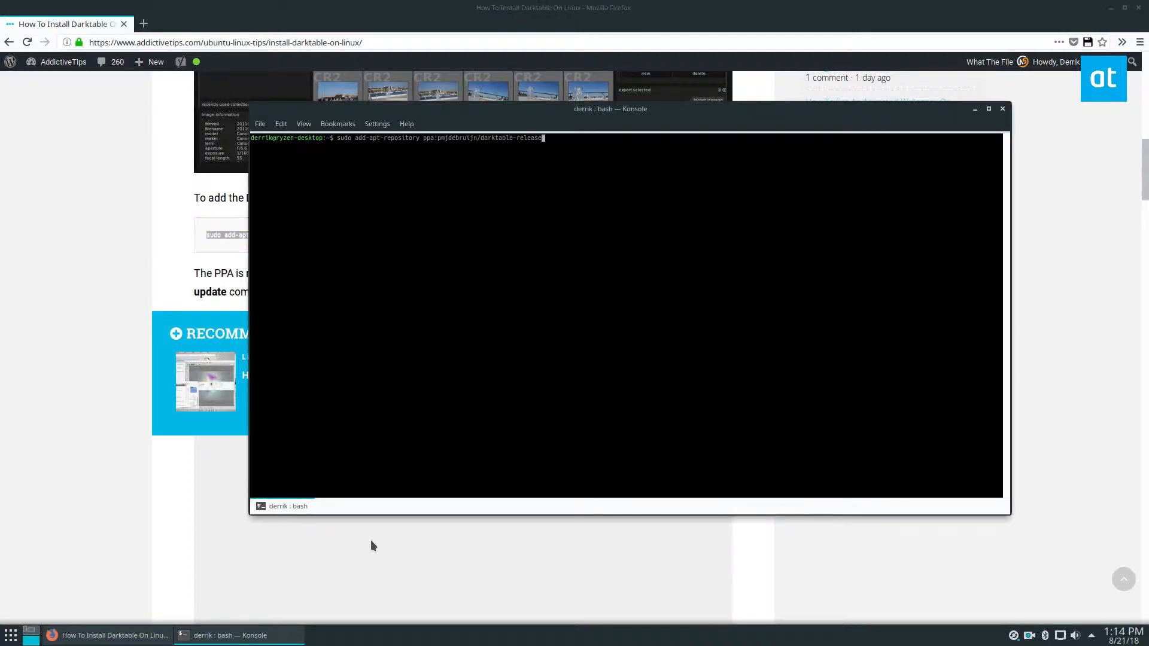
key(Return)
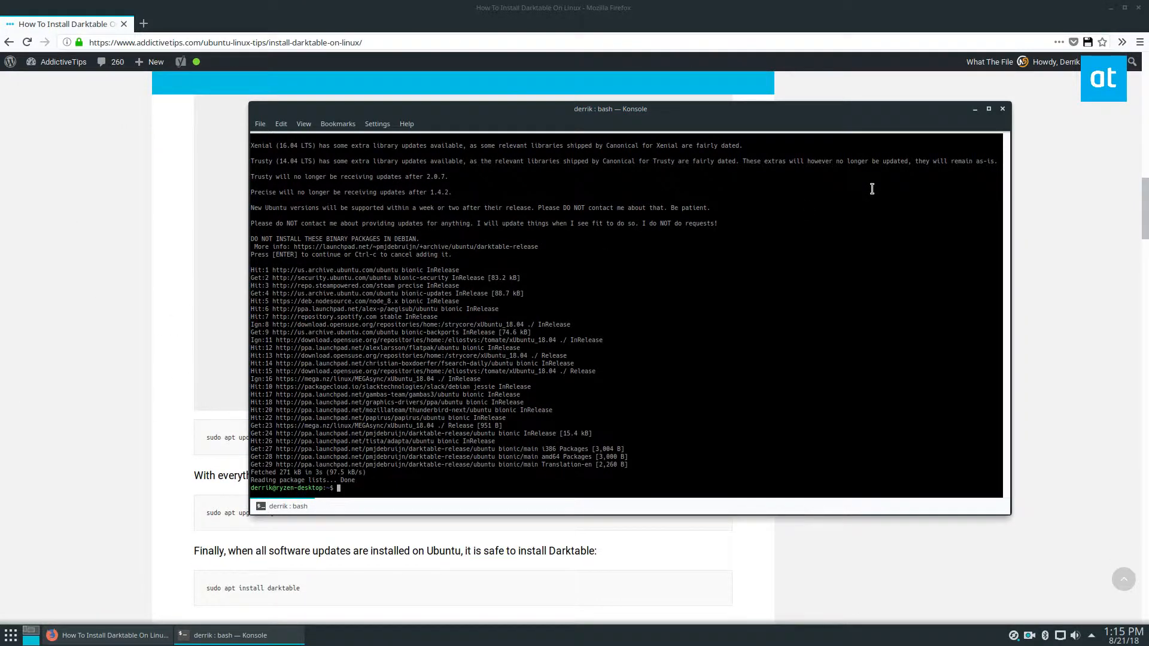
mouse_move(277, 75)
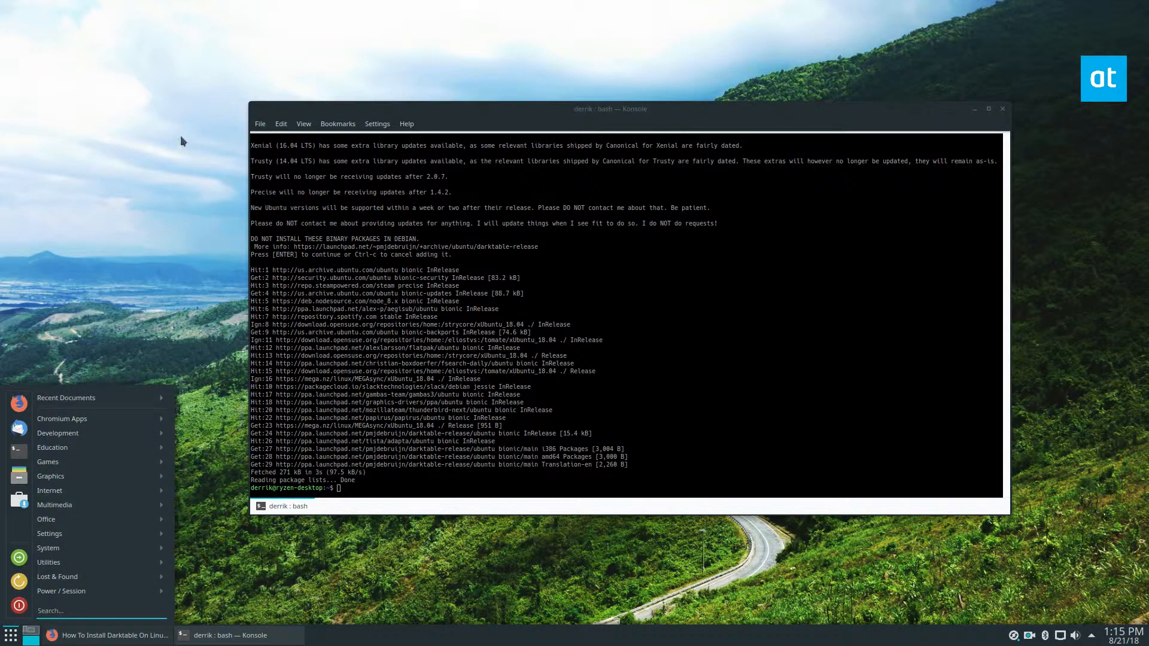
Run 'sudo apt install darktable -y' in Konsole, then return to the browser guide
text(su)
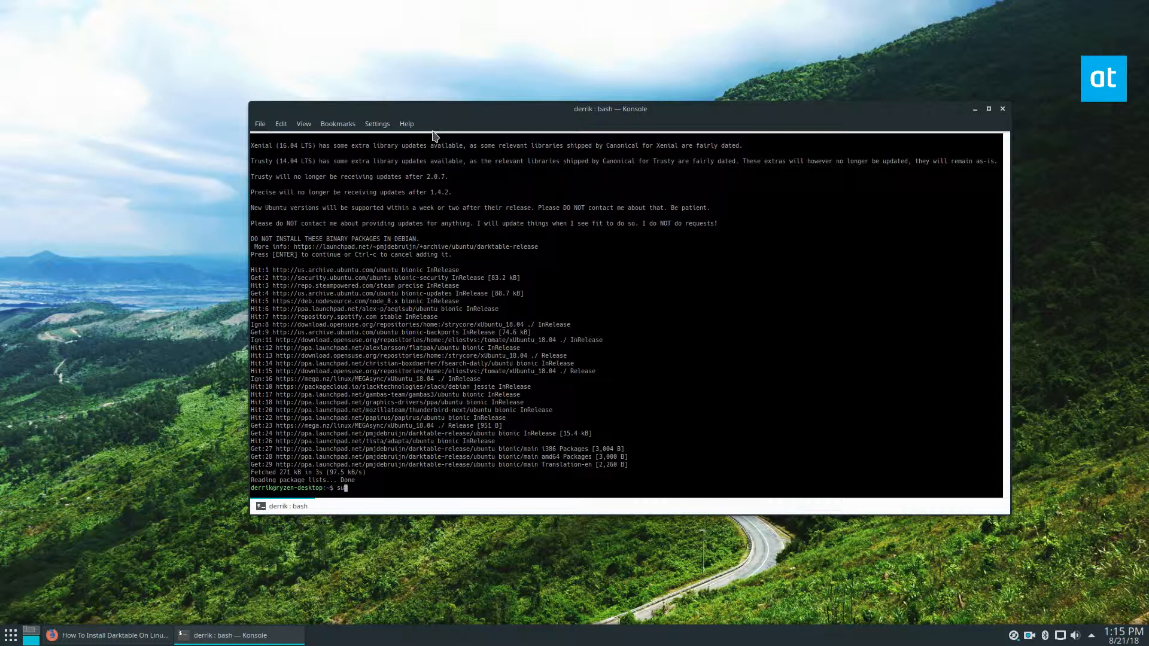
text(udo apt install darktable -y)
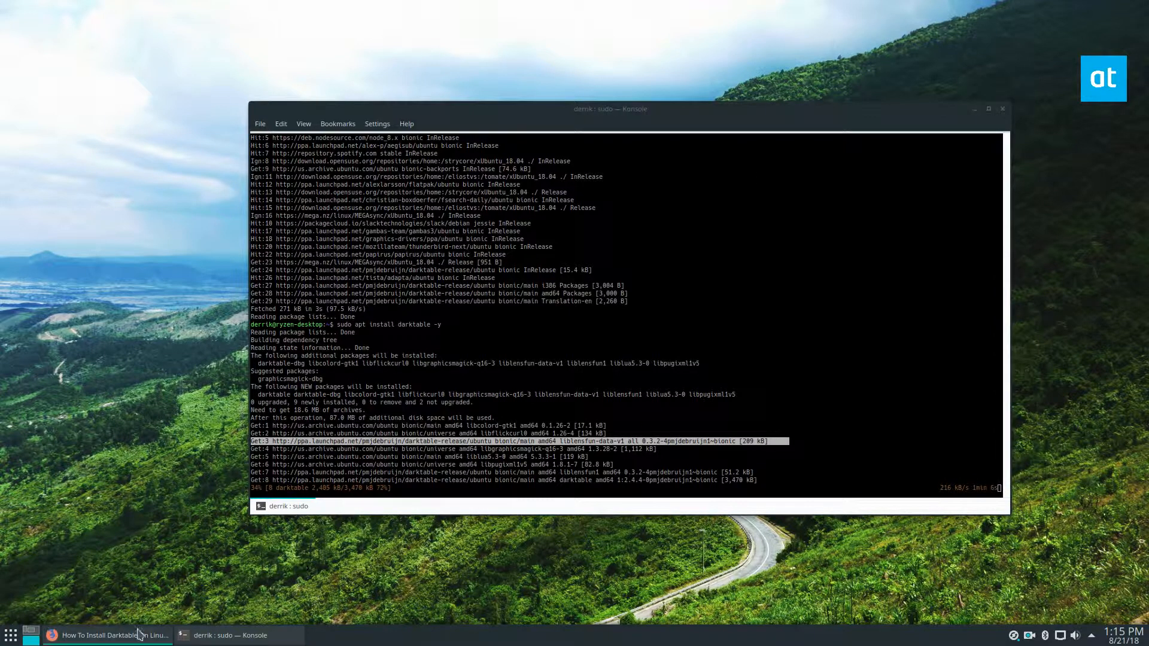
click(108, 634)
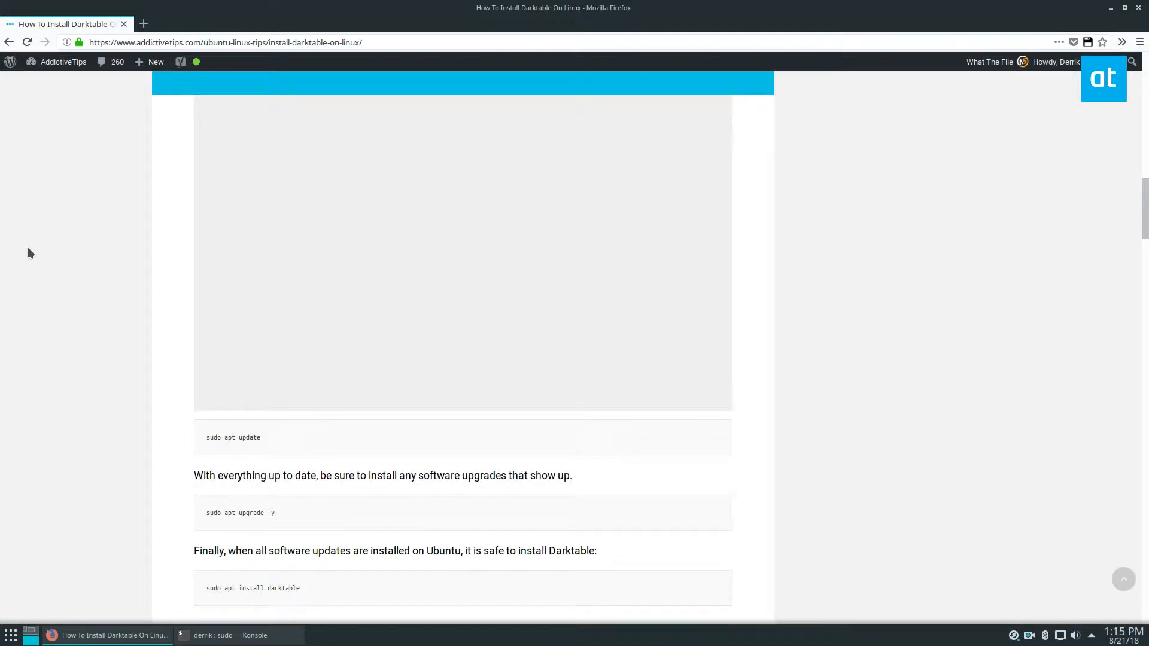
Scroll the guide down to the Generic Linux Instructions, then hide the browser to reveal the finished install
scroll(down, 3)
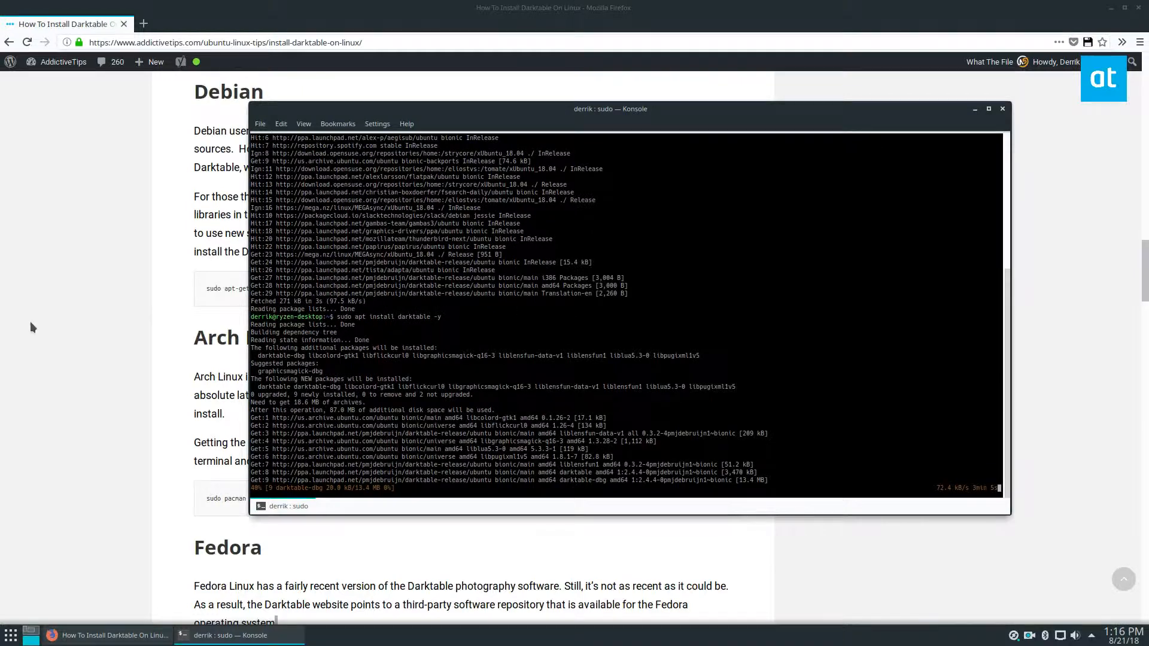
click(974, 108)
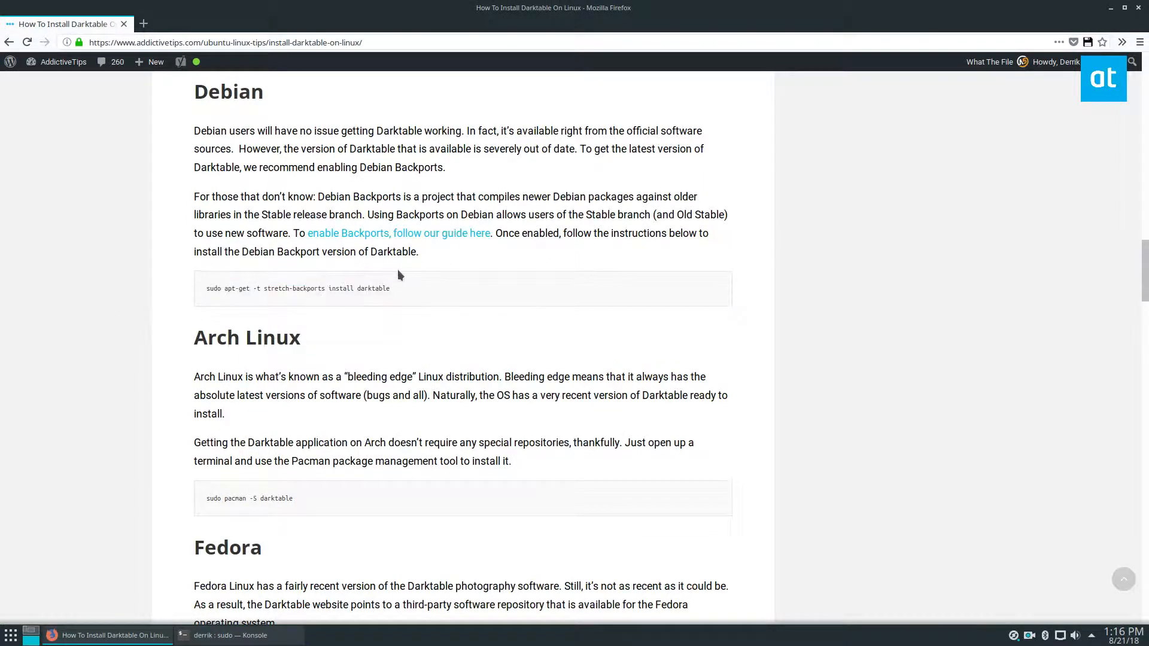
scroll(down, 3)
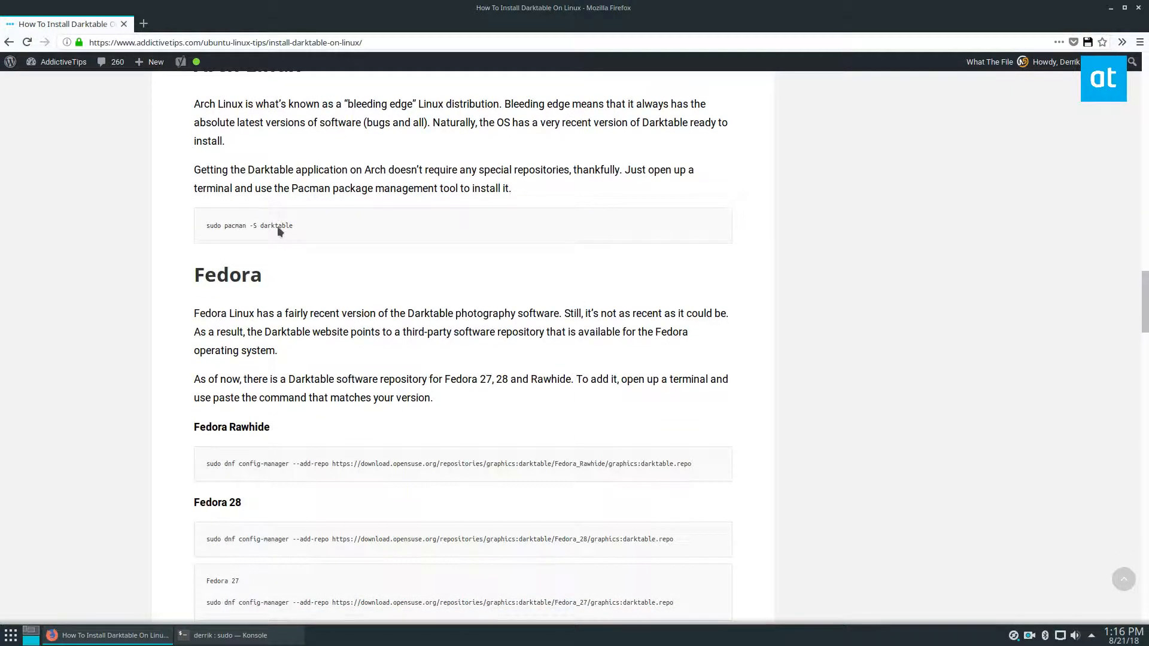
scroll(down, 3)
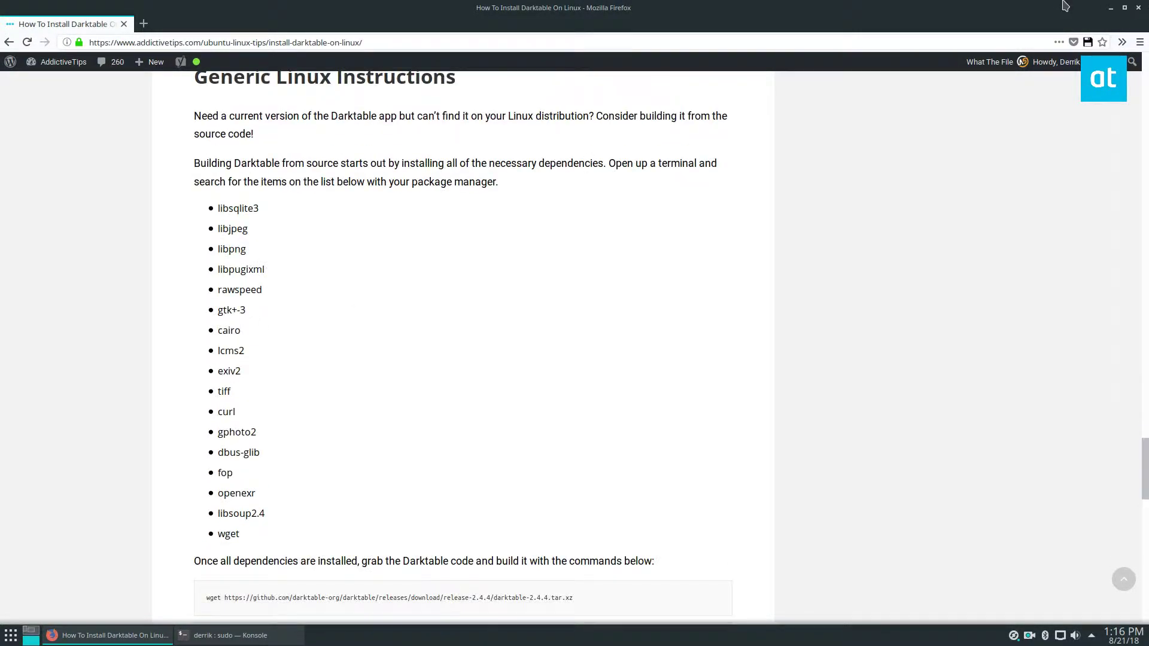
click(222, 636)
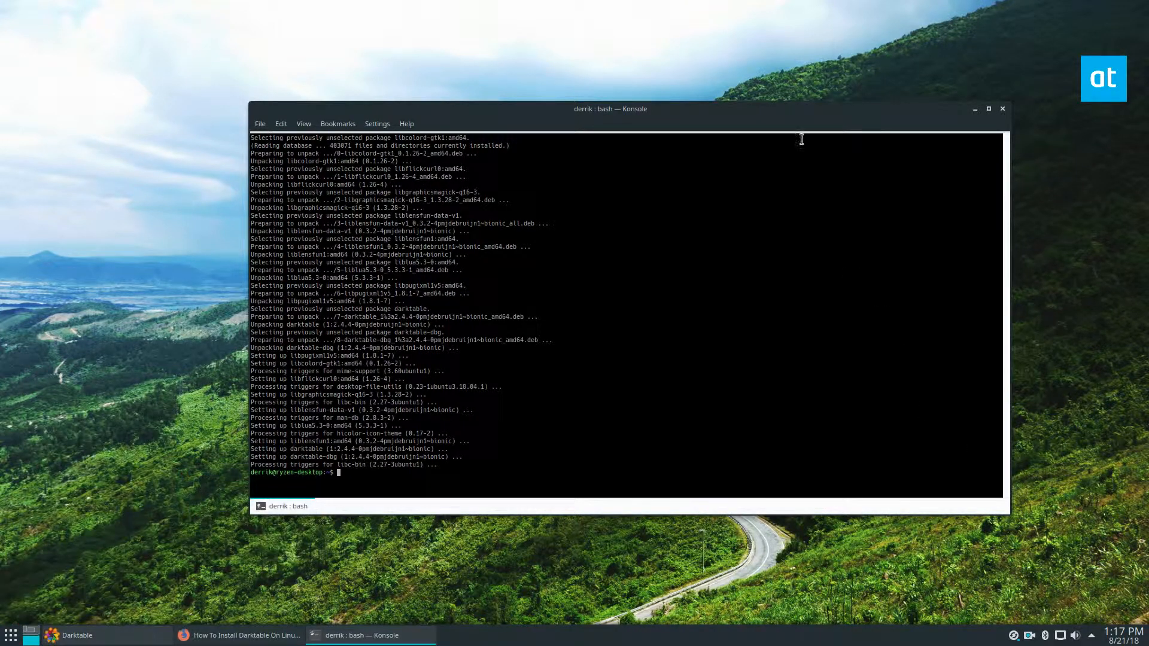
mouse_move(977, 113)
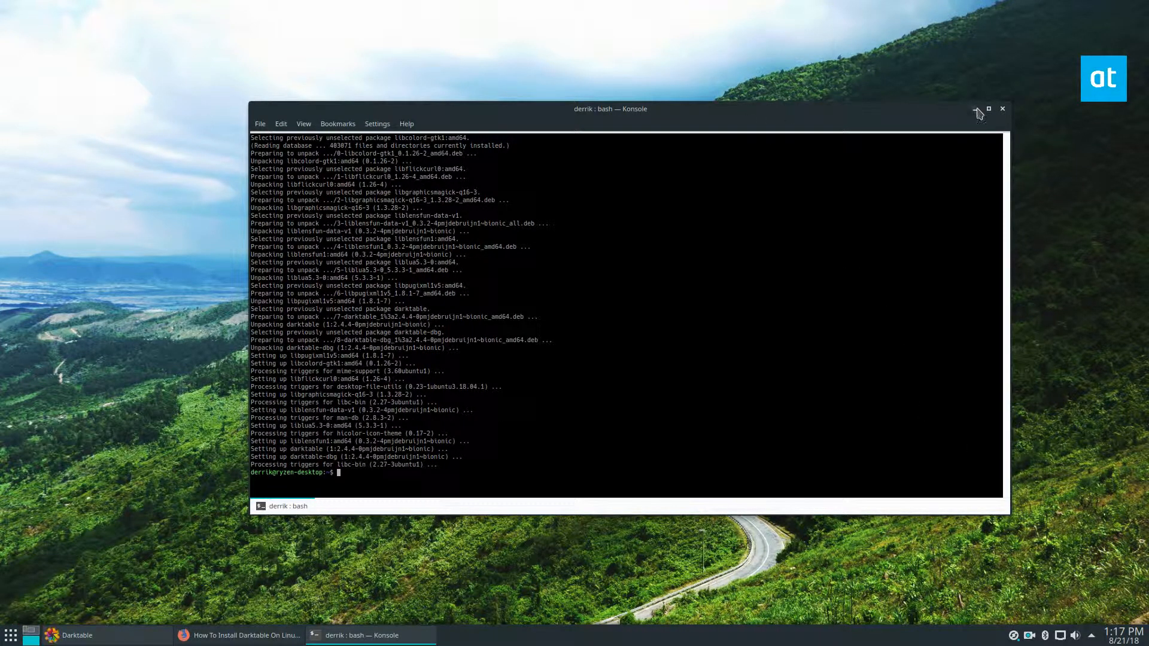
mouse_move(723, 5)
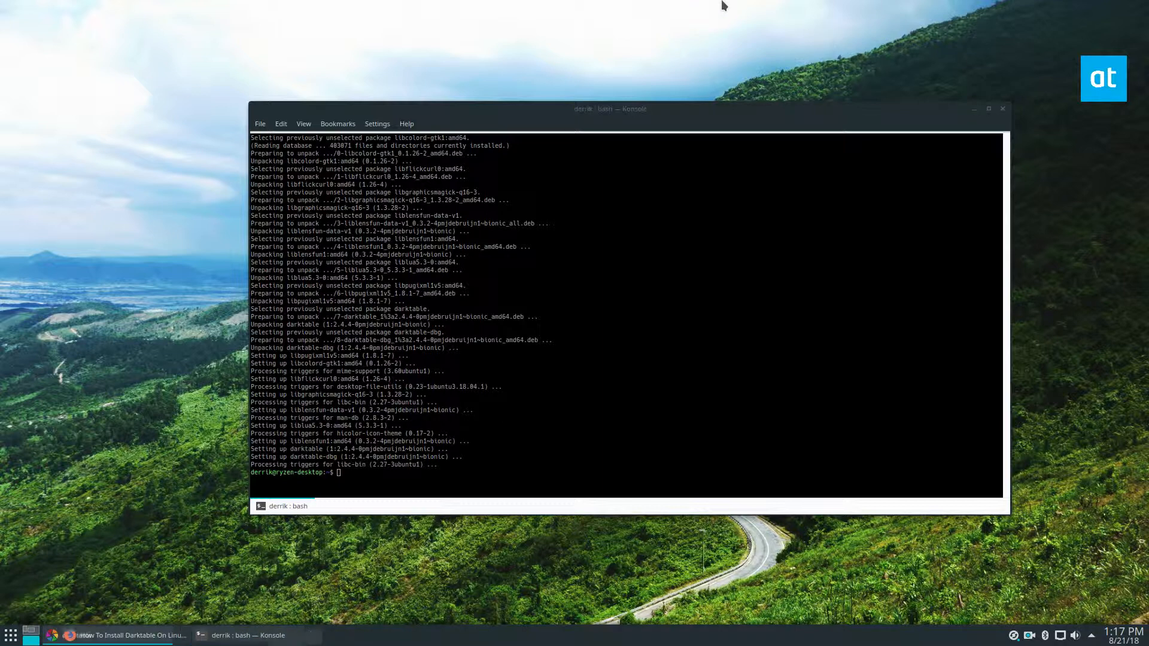
Launch darktable 2.4.4 to its empty lighttable, centre its window, then minimize it
key(Return)
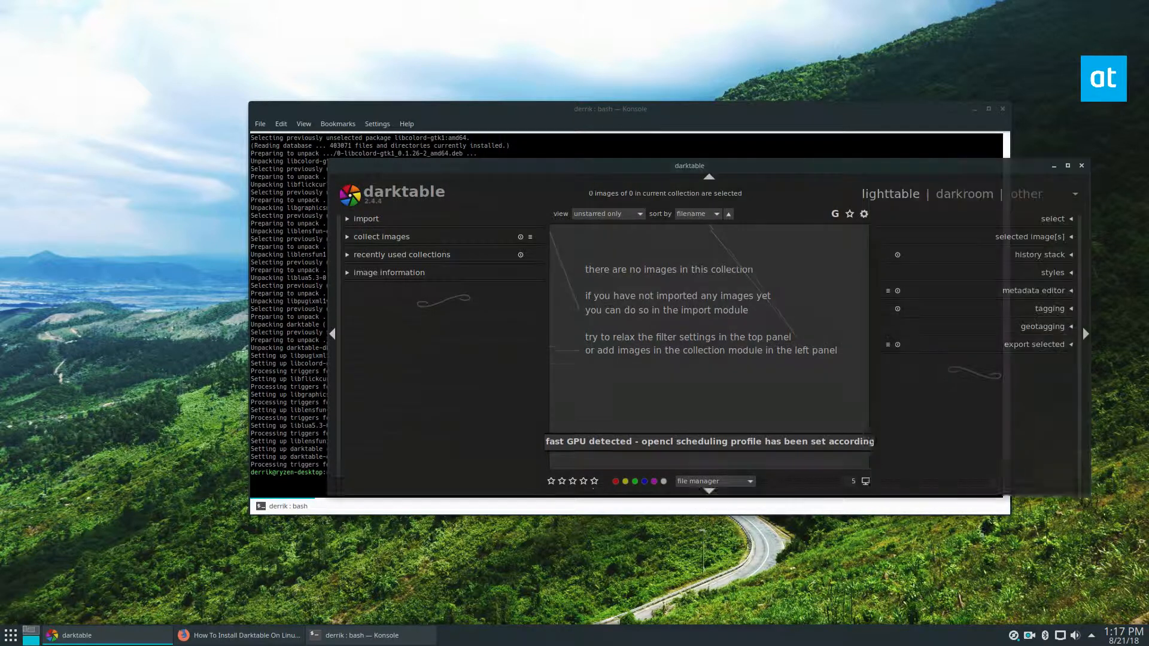
drag(689, 165, 581, 116)
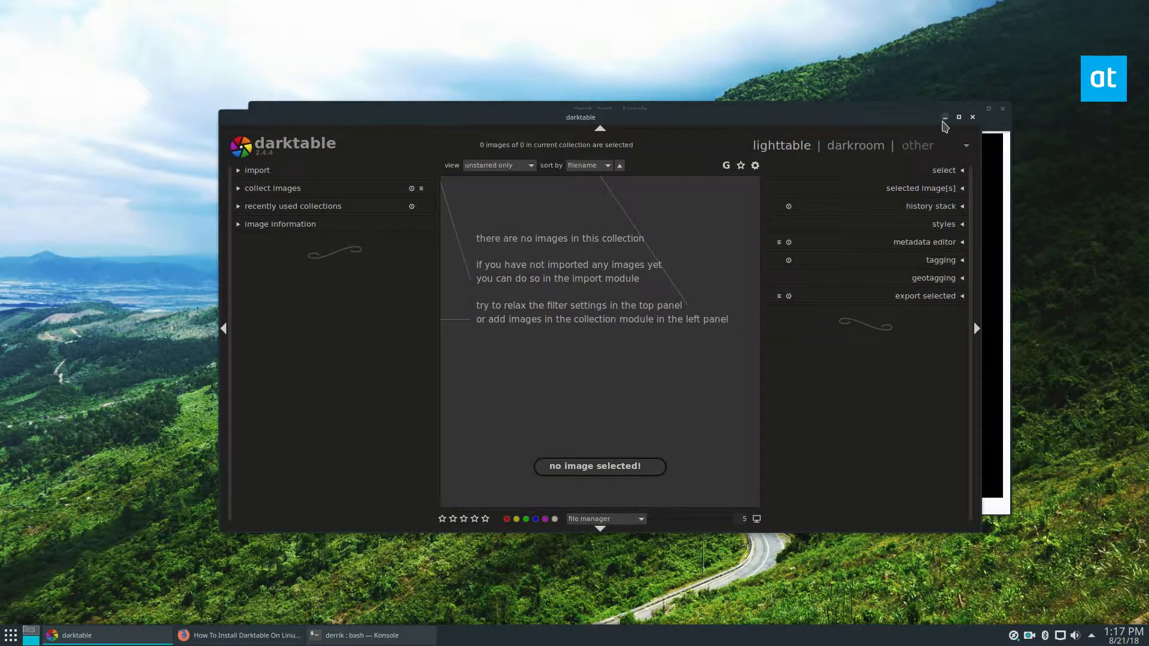
click(945, 117)
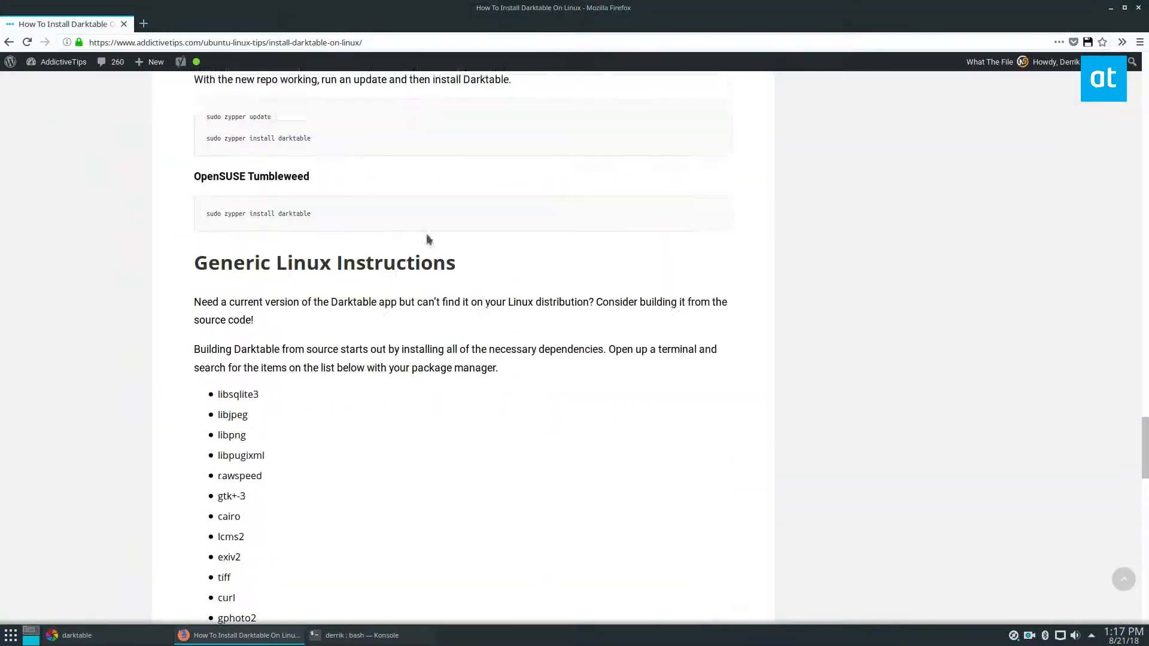
scroll(up, 3)
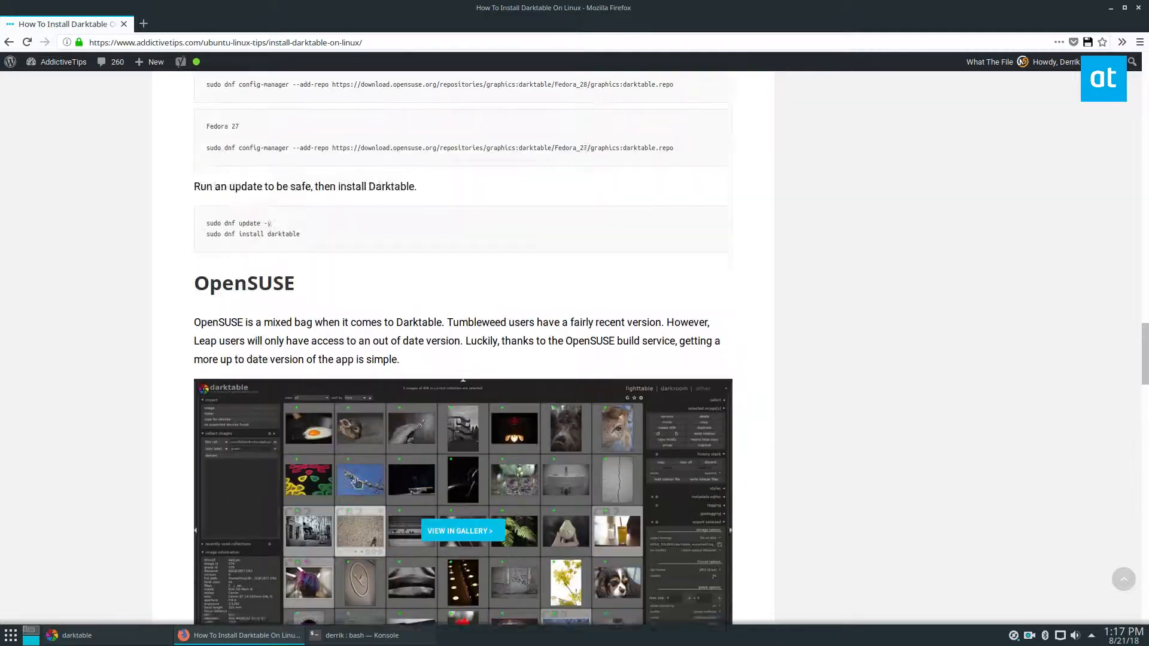